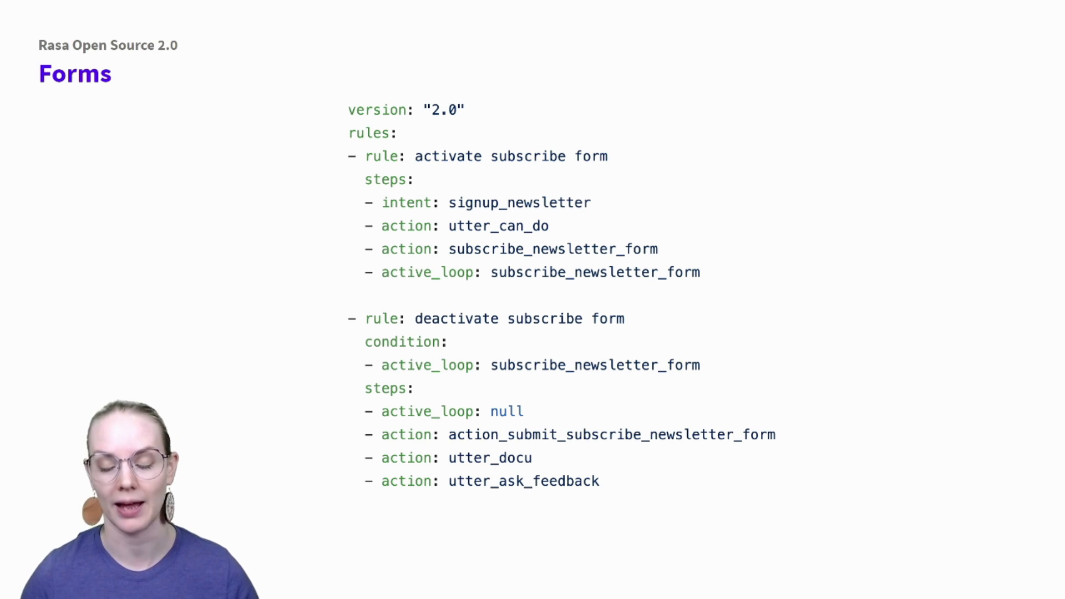
- Advance from the Forms slide to the YAML training data format slide comparing Rasa 1.0 and 2.0
key(Right)
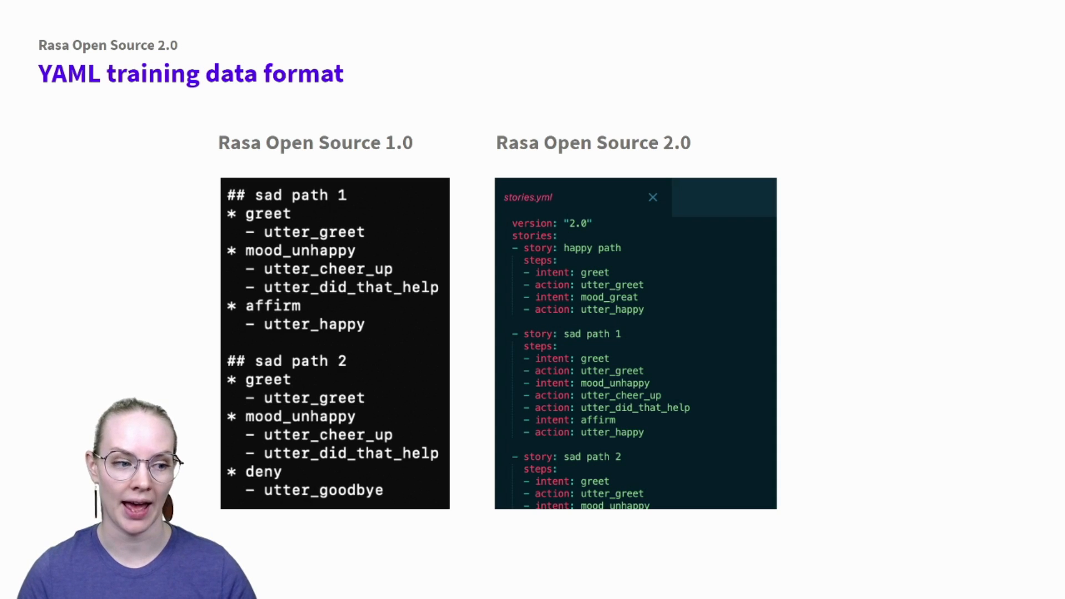